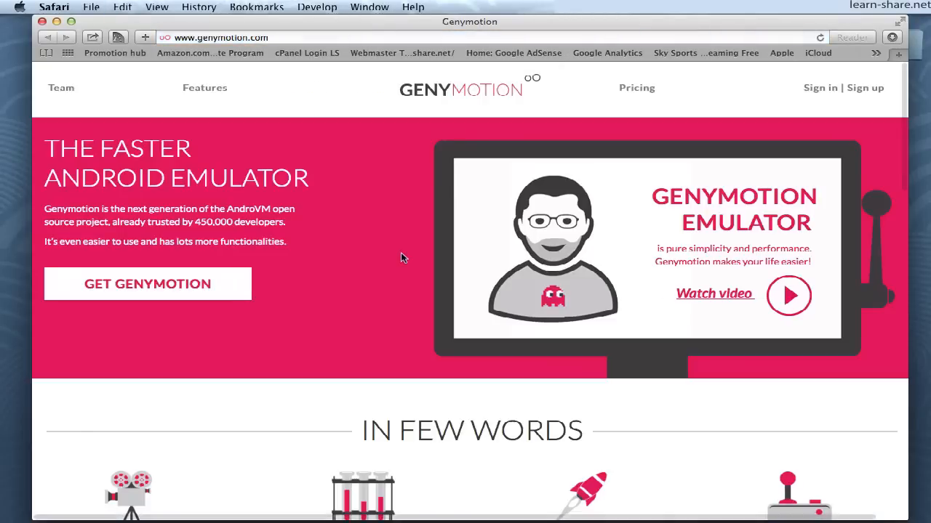
pyautogui.moveTo(752, 134)
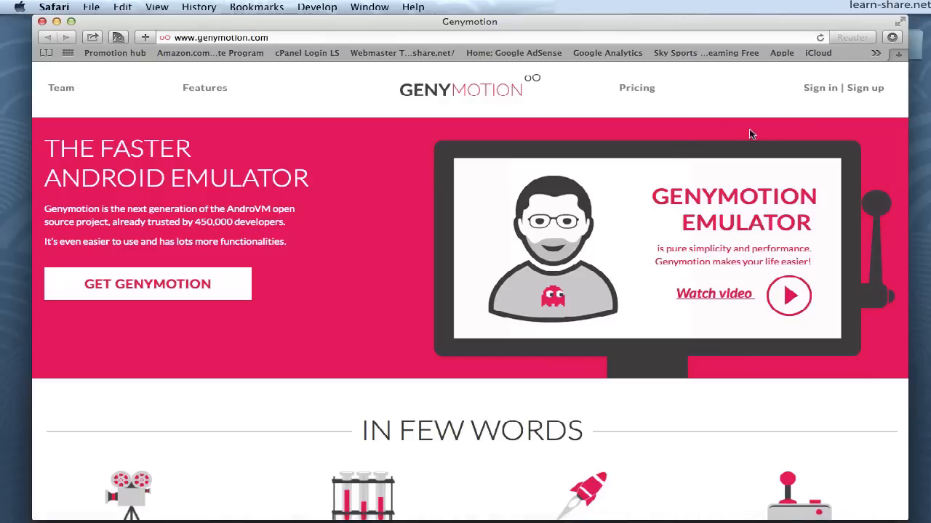
pyautogui.moveTo(866, 92)
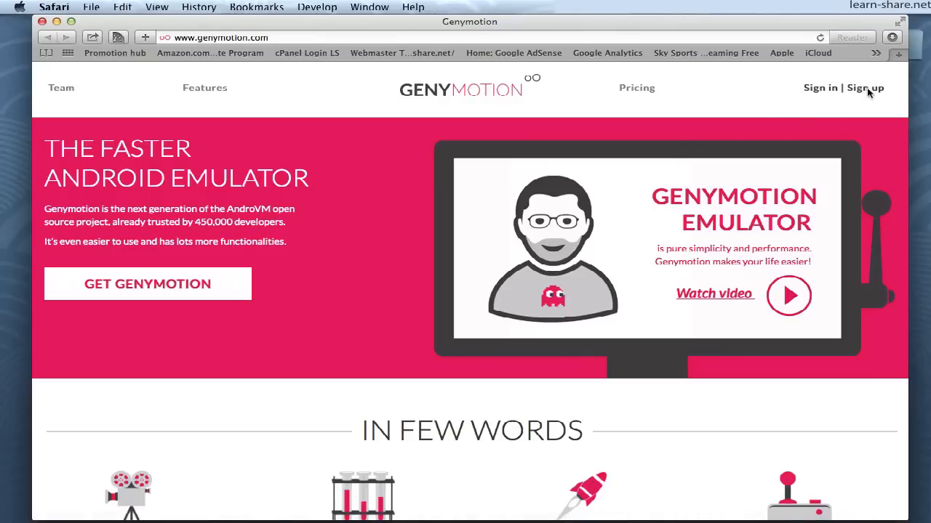
# Enter a username, email and password to sign up, then log in with those credentials.
pyautogui.click(865, 87)
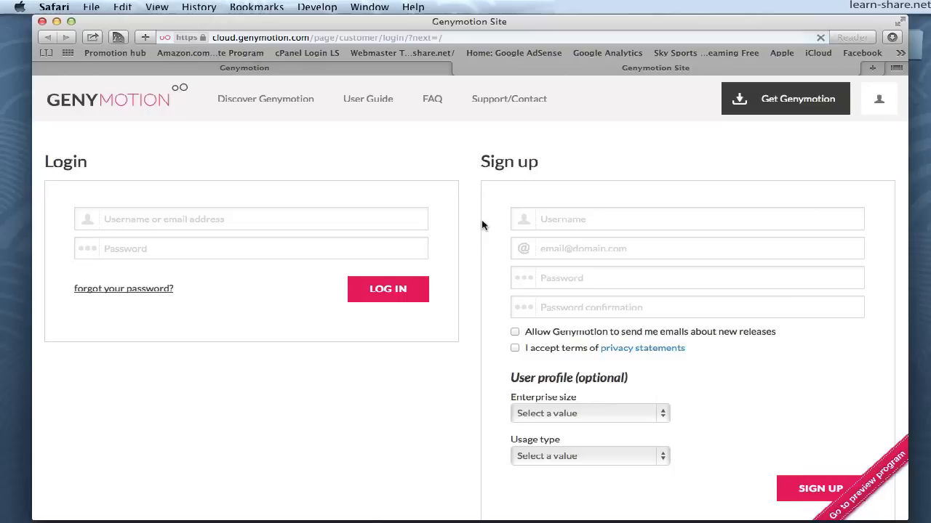
pyautogui.write('use')
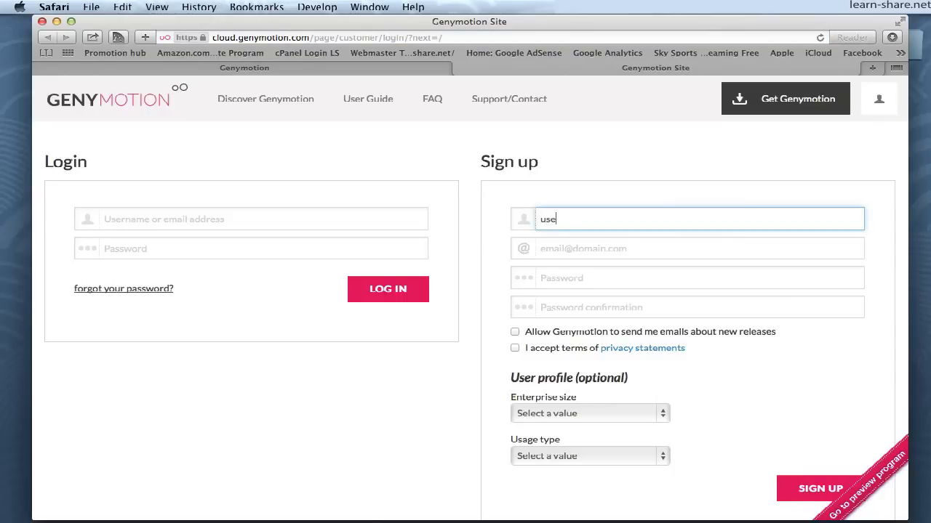
pyautogui.write('yo')
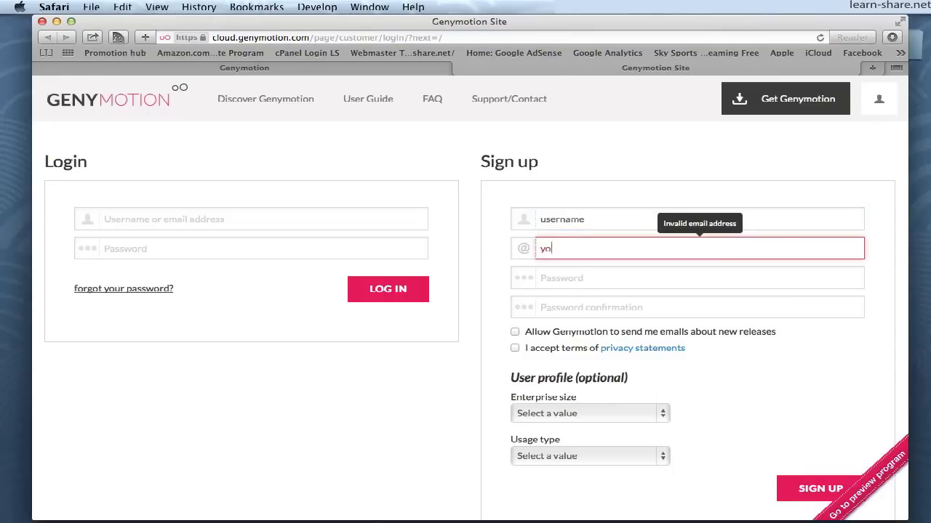
pyautogui.click(687, 278)
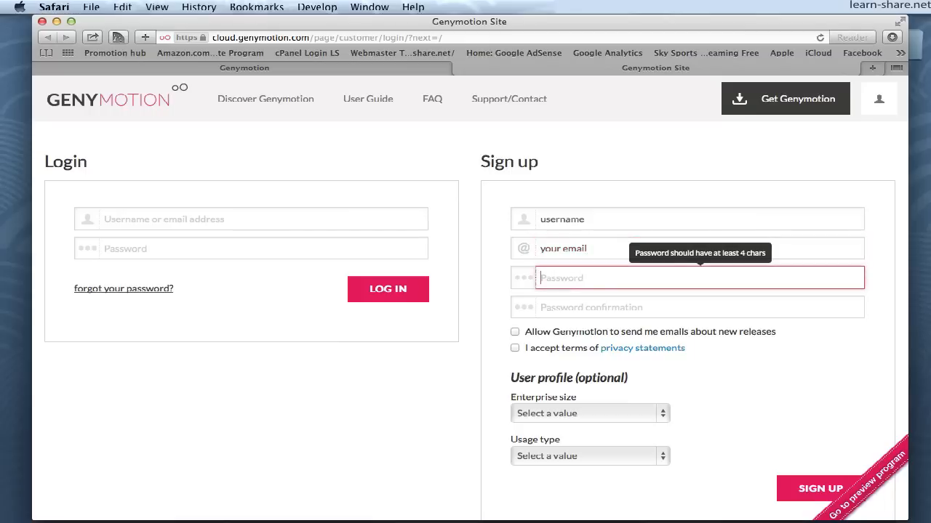
pyautogui.write('•••••')
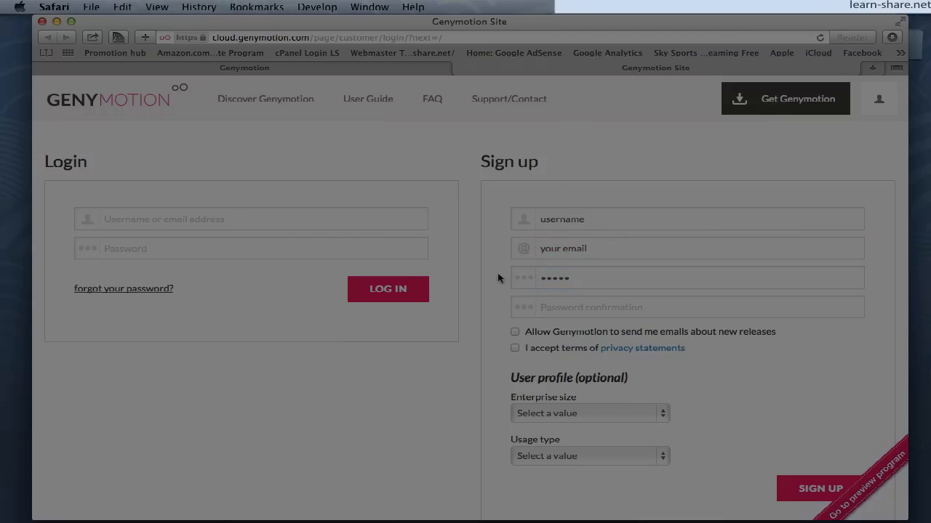
pyautogui.write('marcs')
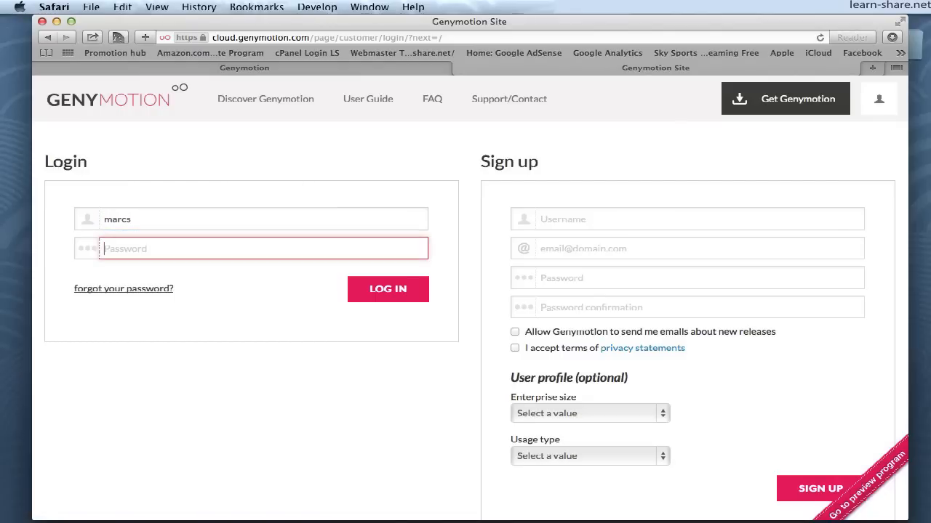
pyautogui.write('••••••')
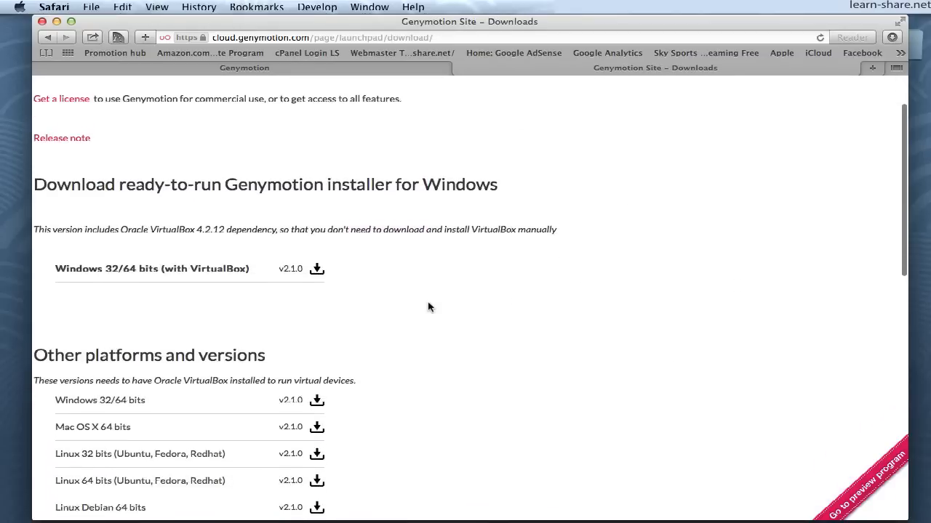
# Scroll to Other platforms and versions and choose the Mac OS X 64 bits entry.
pyautogui.scroll(-3)
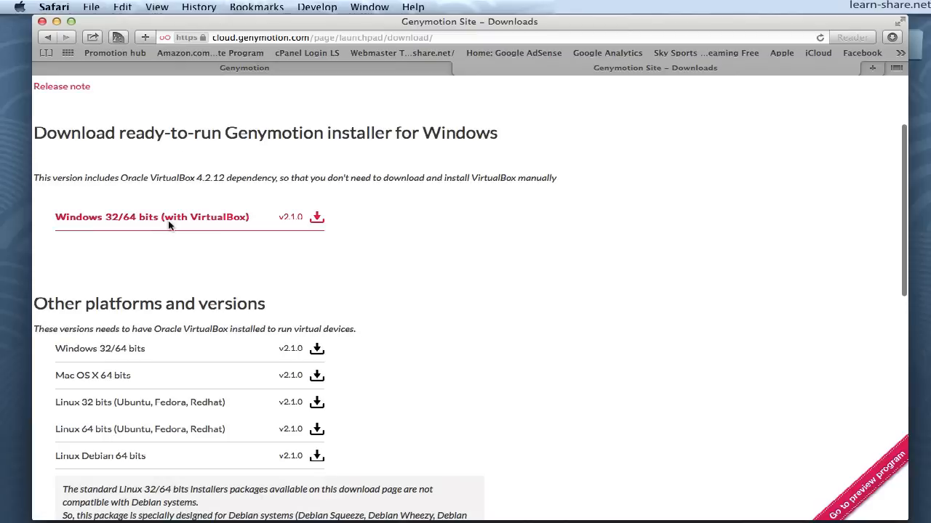
pyautogui.scroll(-3)
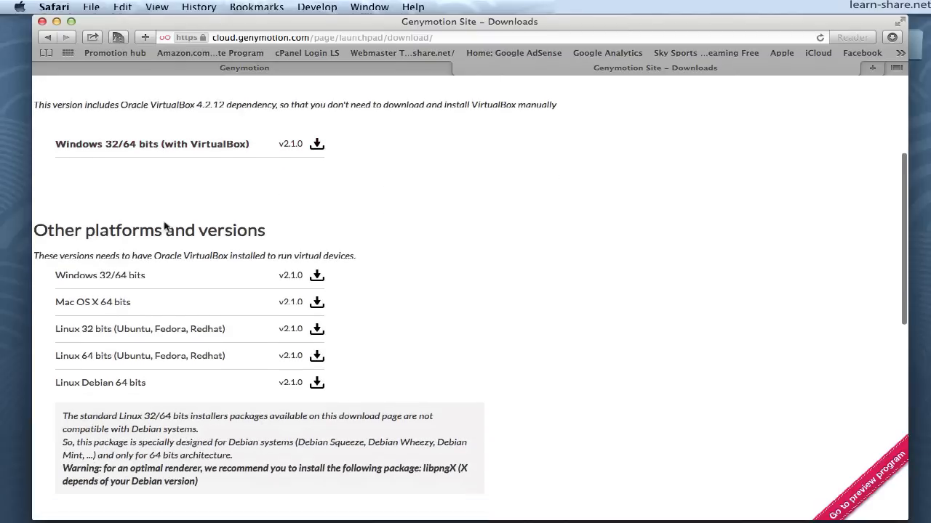
pyautogui.moveTo(411, 285)
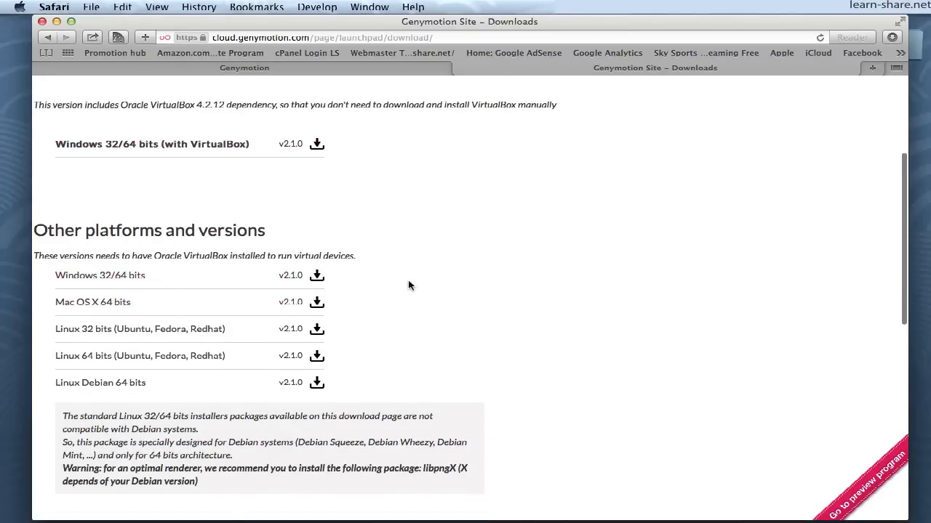
pyautogui.click(317, 302)
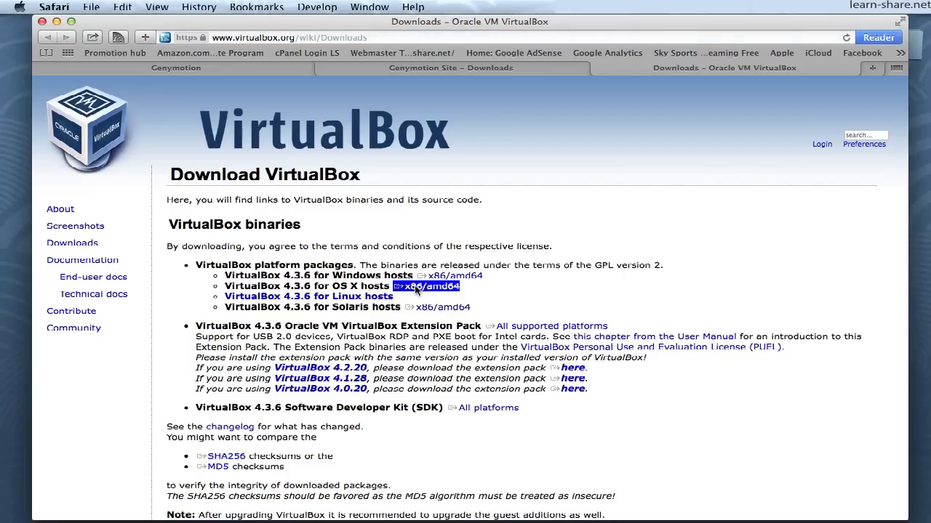
# Download the VirtualBox 4.3.6 x86/amd64 OS X package and view Safari's downloads list.
pyautogui.click(425, 285)
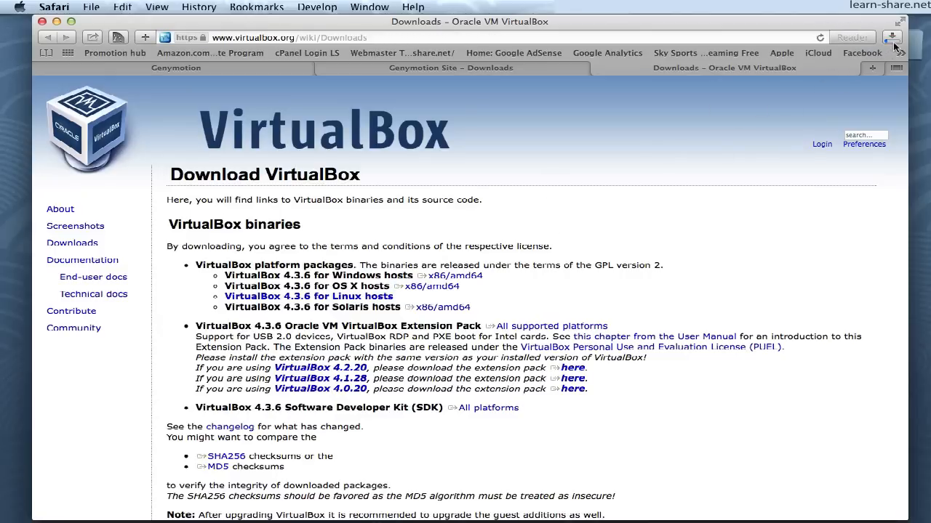
pyautogui.click(892, 37)
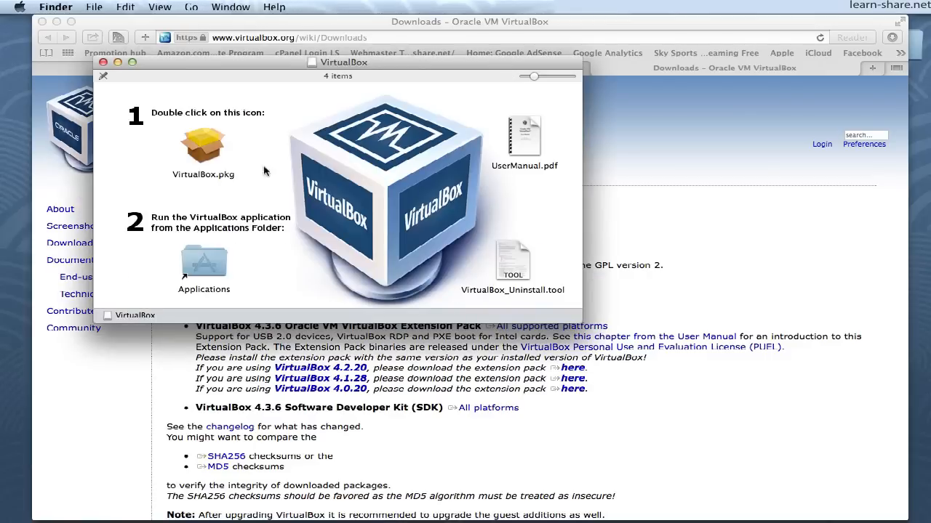
# Launch VirtualBox.pkg and allow its pre-install check program to run.
pyautogui.doubleClick(204, 146)
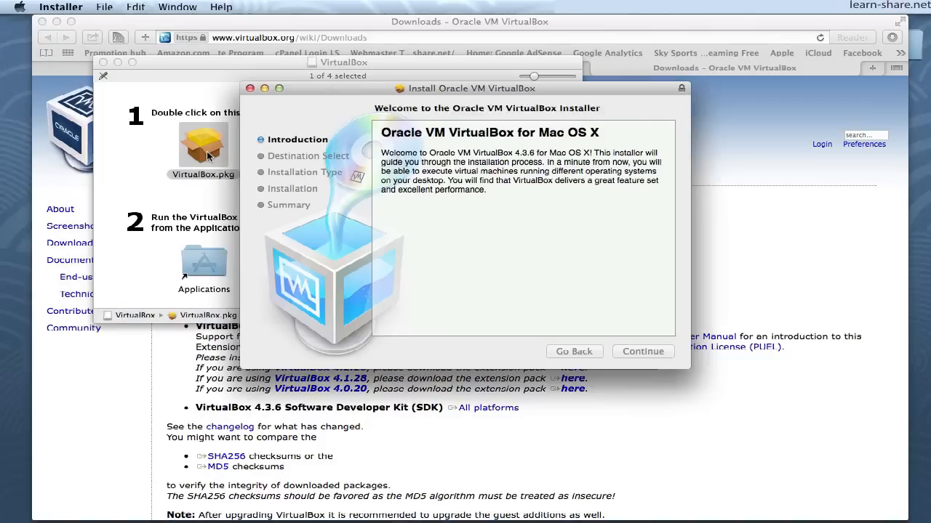
pyautogui.click(642, 351)
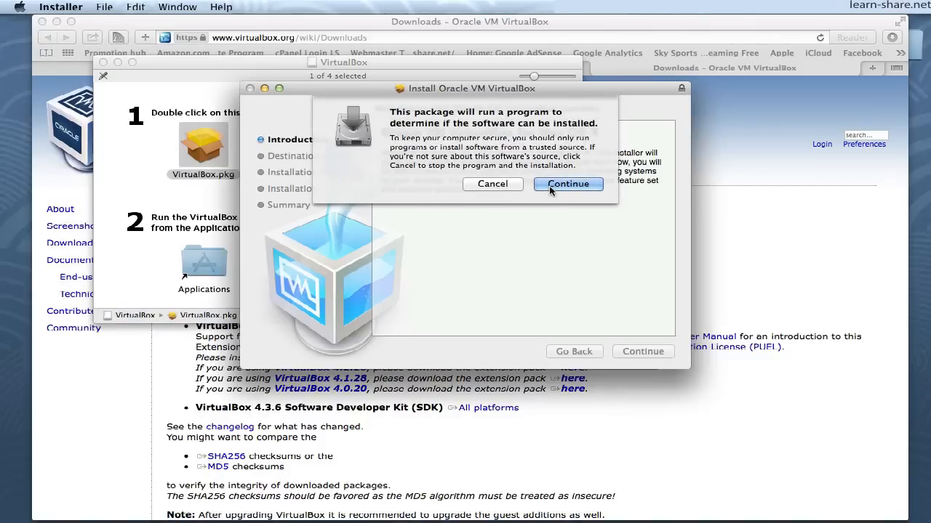
pyautogui.click(567, 183)
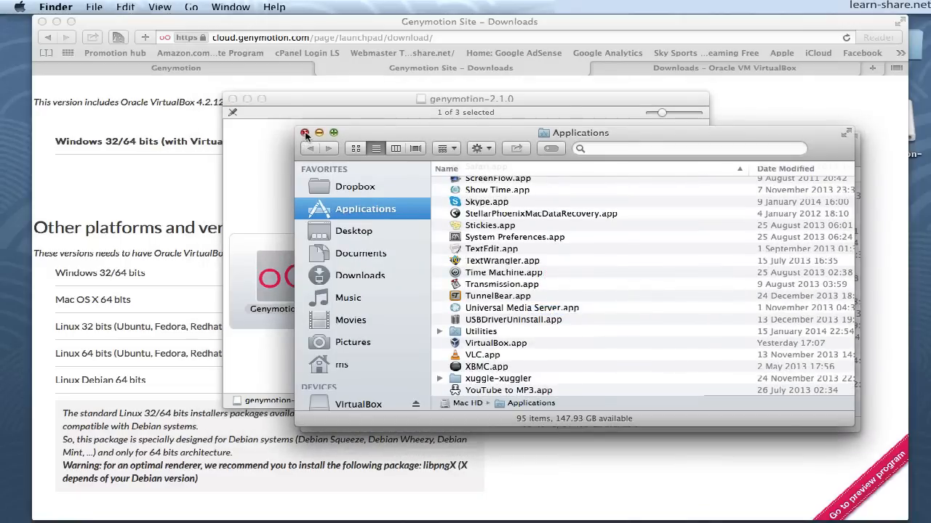
# Jump to Genymotion in Applications by typing 'gen' and launch it.
pyautogui.write('gen')
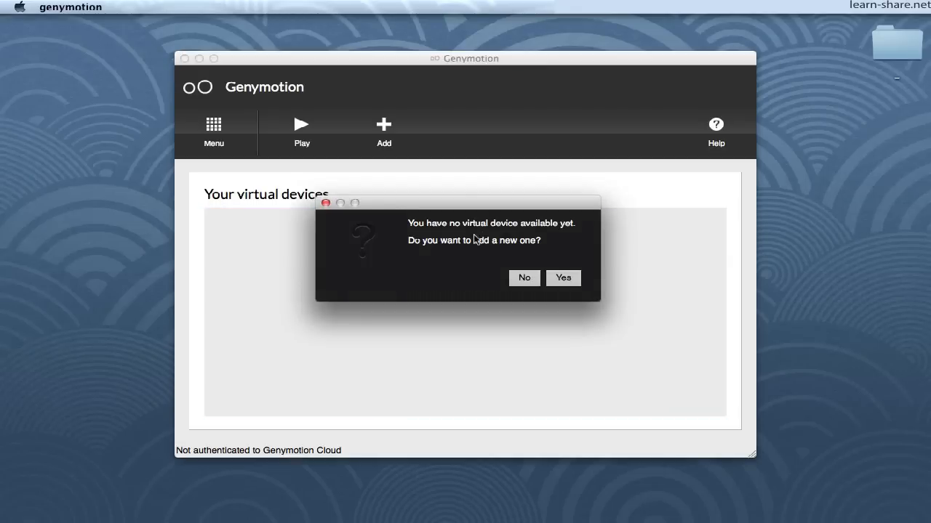
# Accept the 'no virtual device available' prompt to add a new device.
pyautogui.click(563, 278)
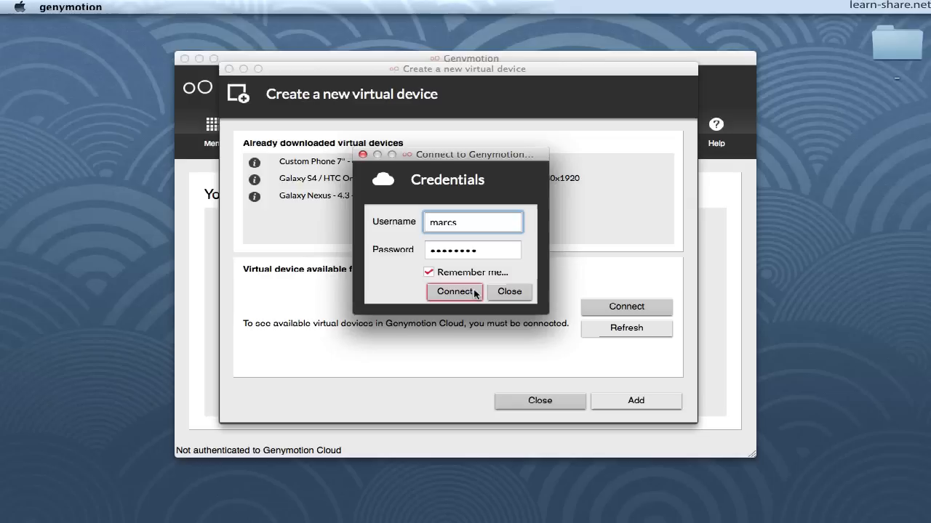
# Connect to Genymotion Cloud, then select and add Galaxy Nexus - 4.3 - API 18.
pyautogui.click(454, 291)
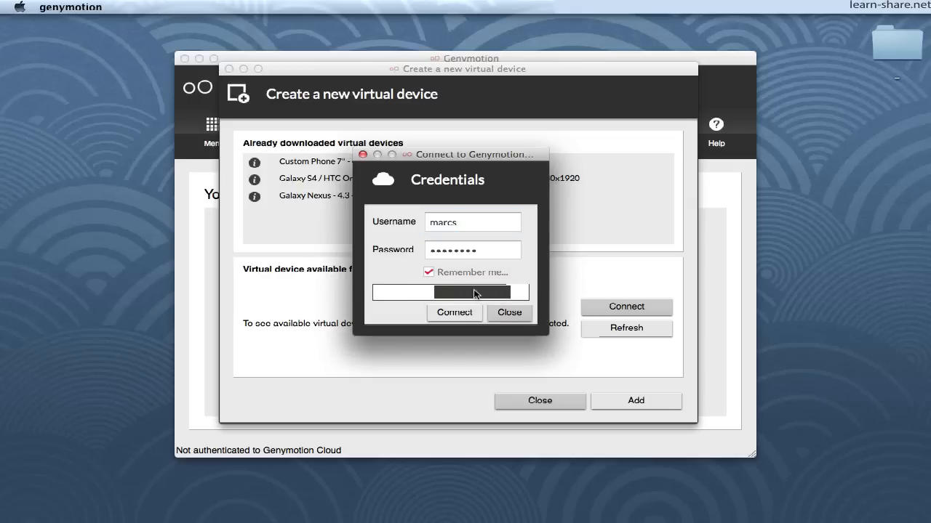
pyautogui.click(453, 312)
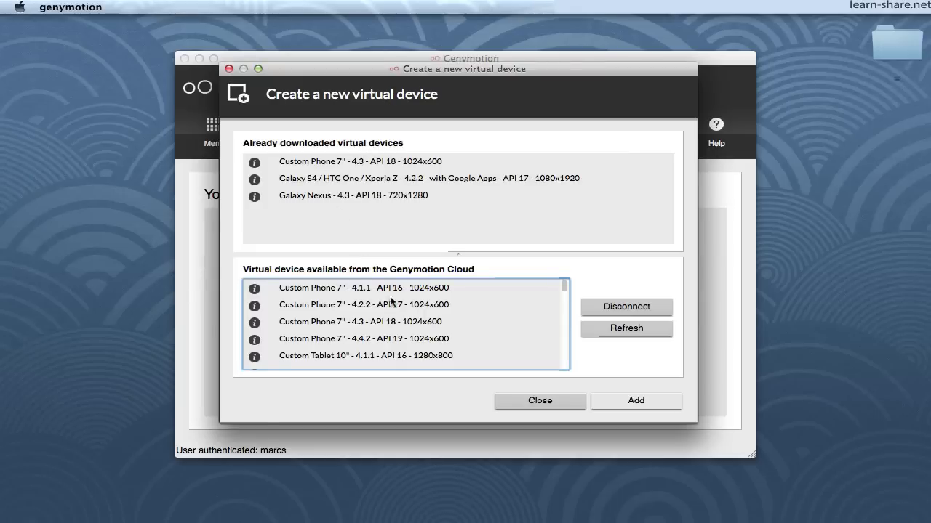
pyautogui.scroll(-3)
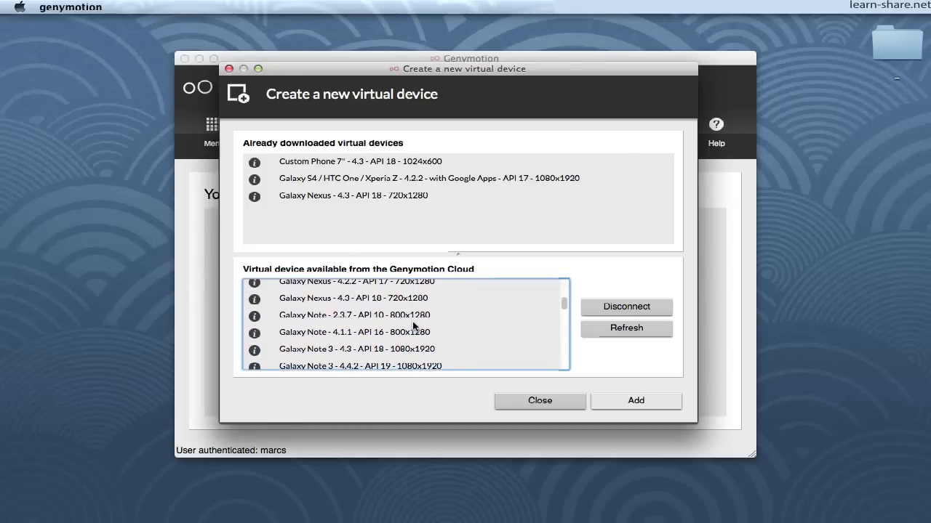
pyautogui.click(354, 298)
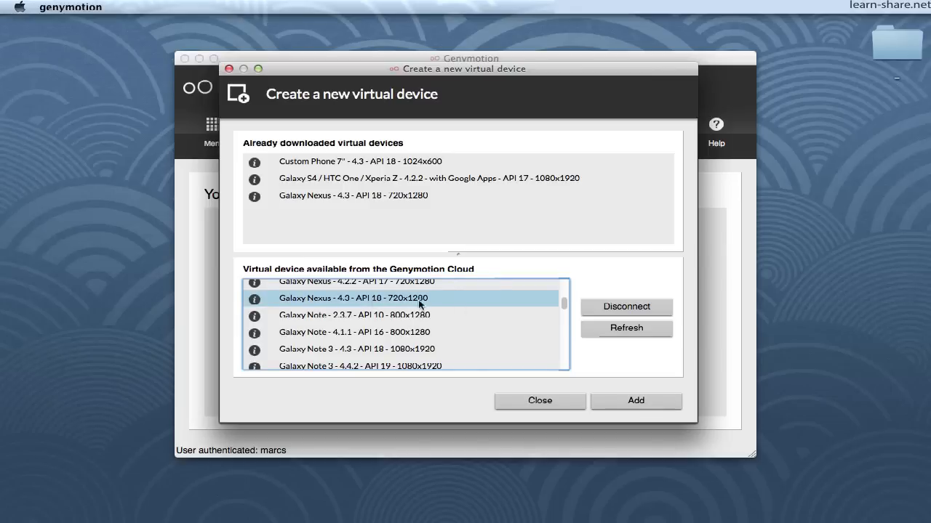
pyautogui.click(635, 401)
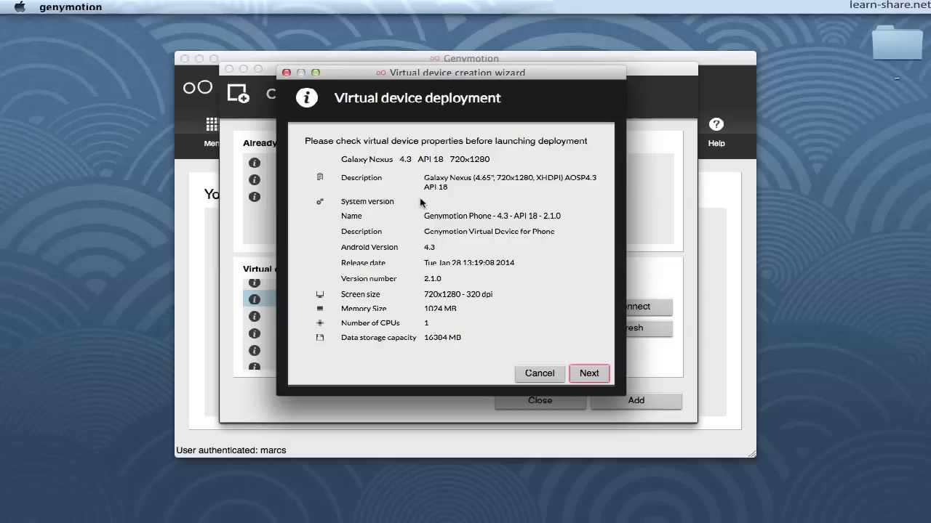
pyautogui.moveTo(519, 381)
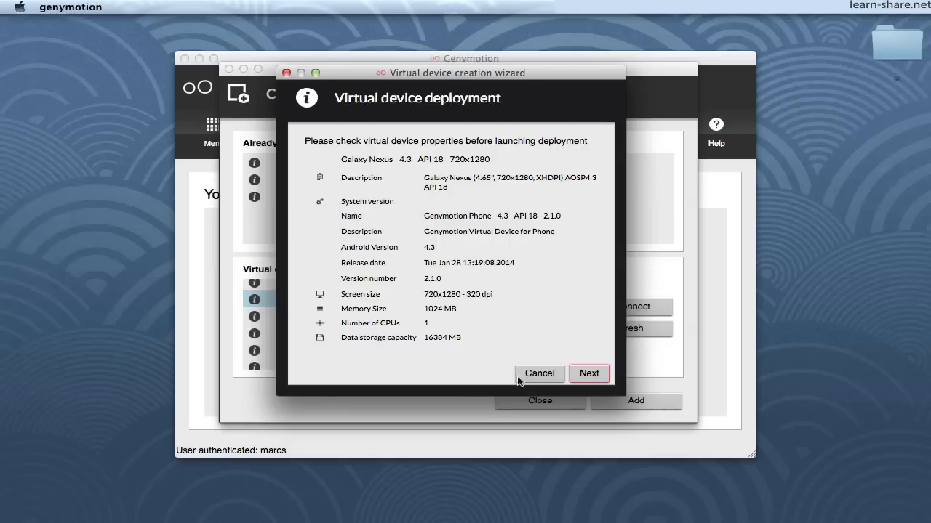
# Deploy Galaxy Nexus - 4.3 - API 18 - 720x1280 and create it under its default name.
pyautogui.click(589, 373)
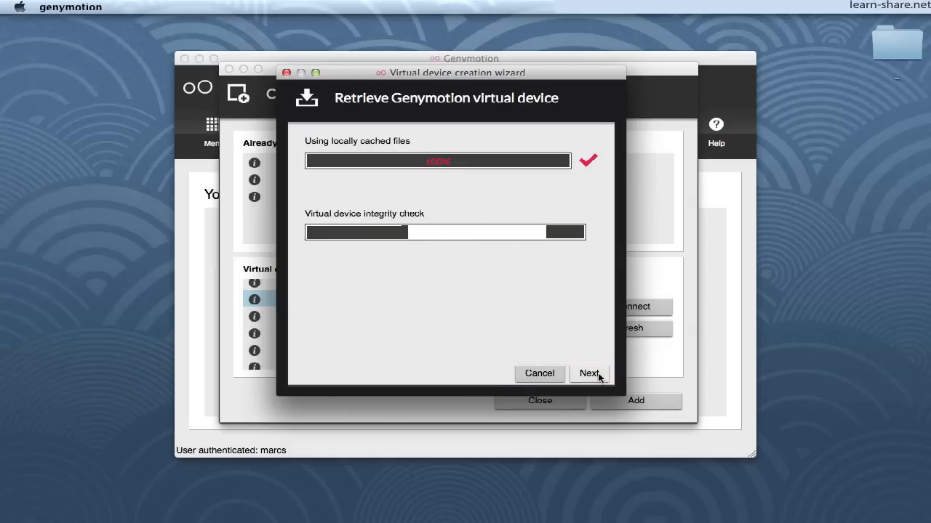
pyautogui.click(589, 373)
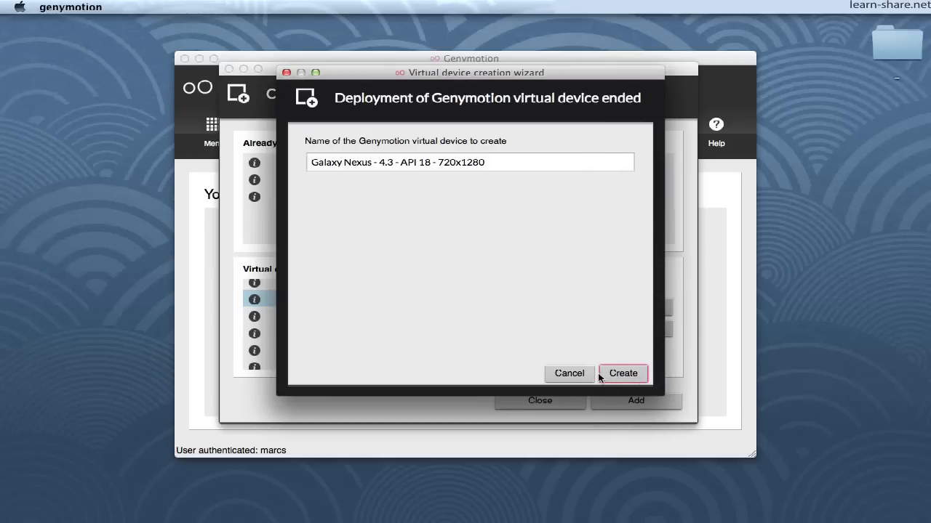
pyautogui.moveTo(618, 372)
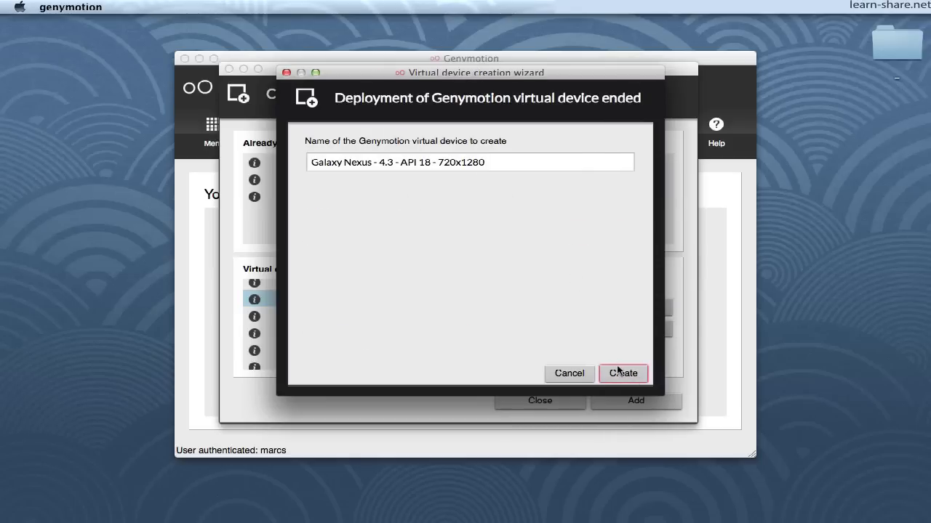
pyautogui.click(622, 373)
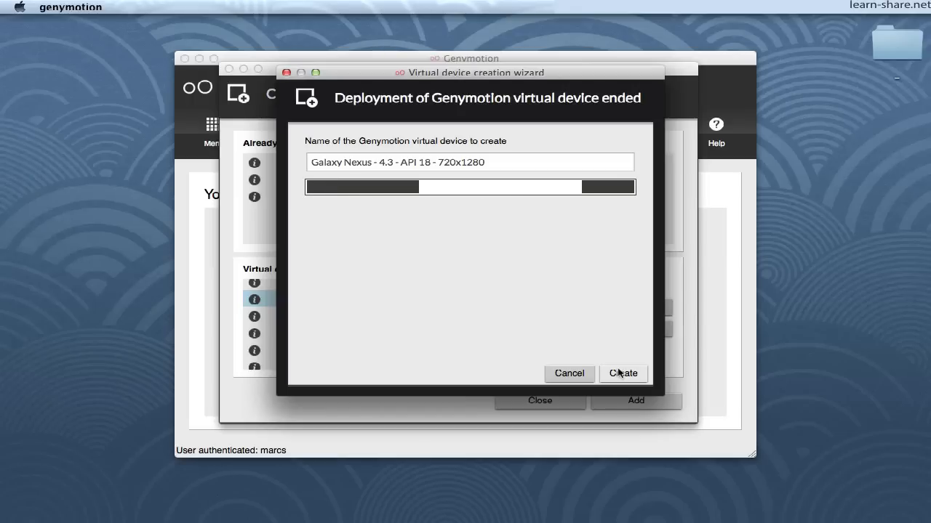
pyautogui.click(622, 373)
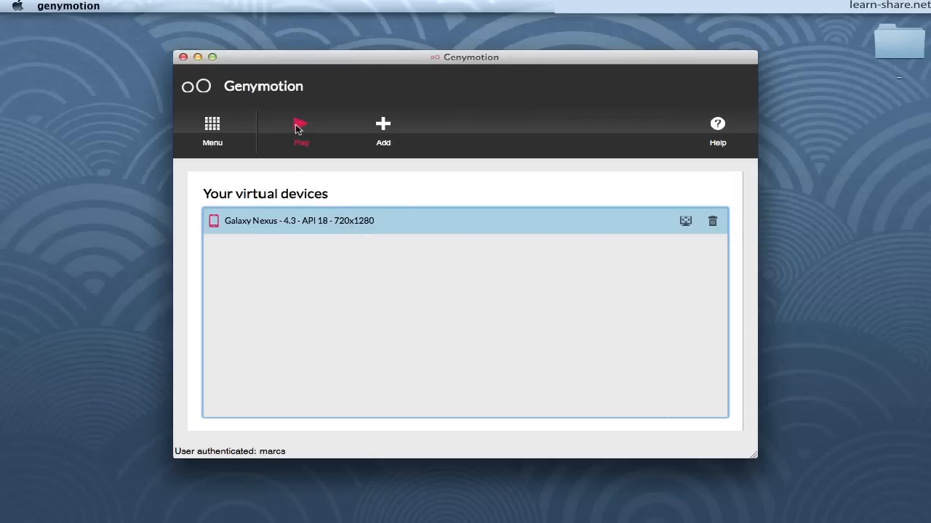
pyautogui.moveTo(398, 189)
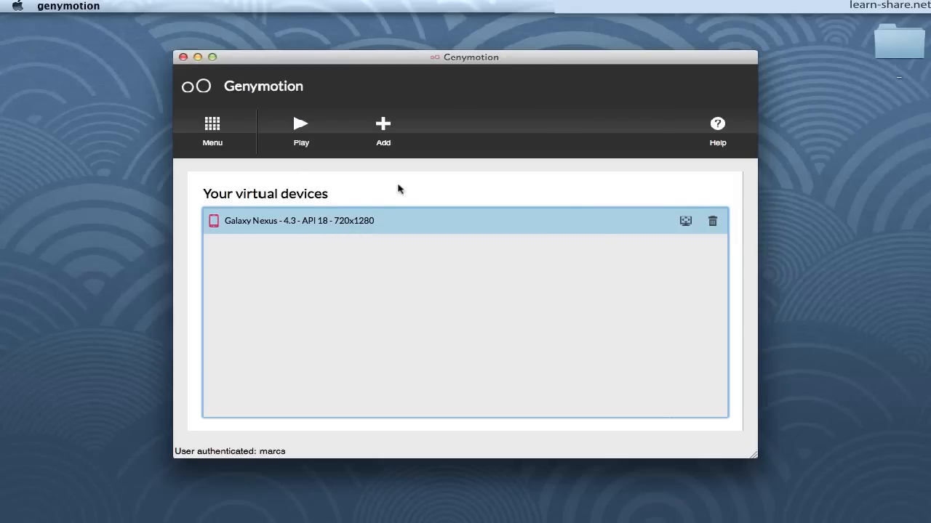
# Start the Galaxy Nexus 4.3 virtual device with Play.
pyautogui.click(301, 123)
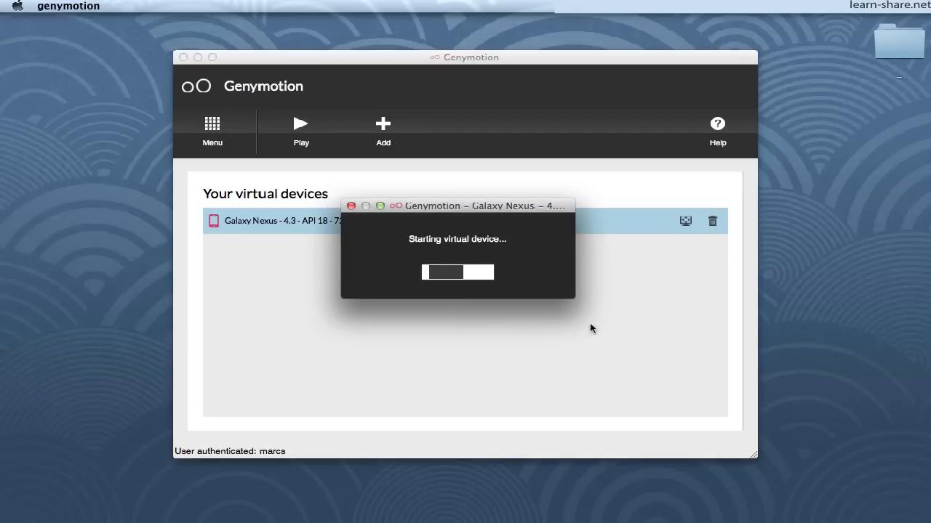